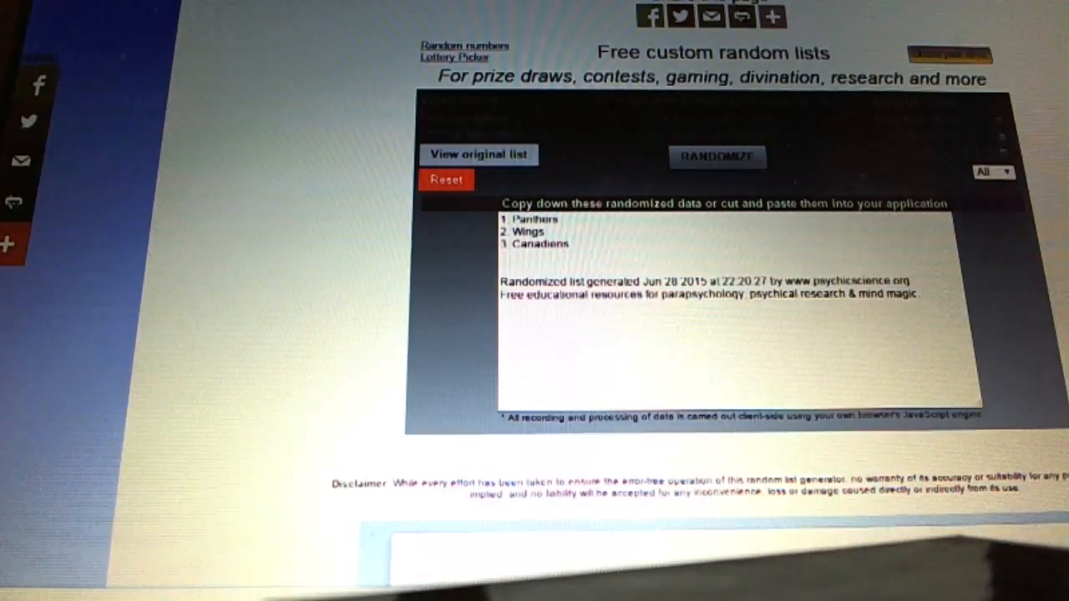
- Shuffle the first team list twice, then the second list twice, ending Sharks, Penguins, Lightning
{"action": "left_click", "coordinate": [716, 157]}
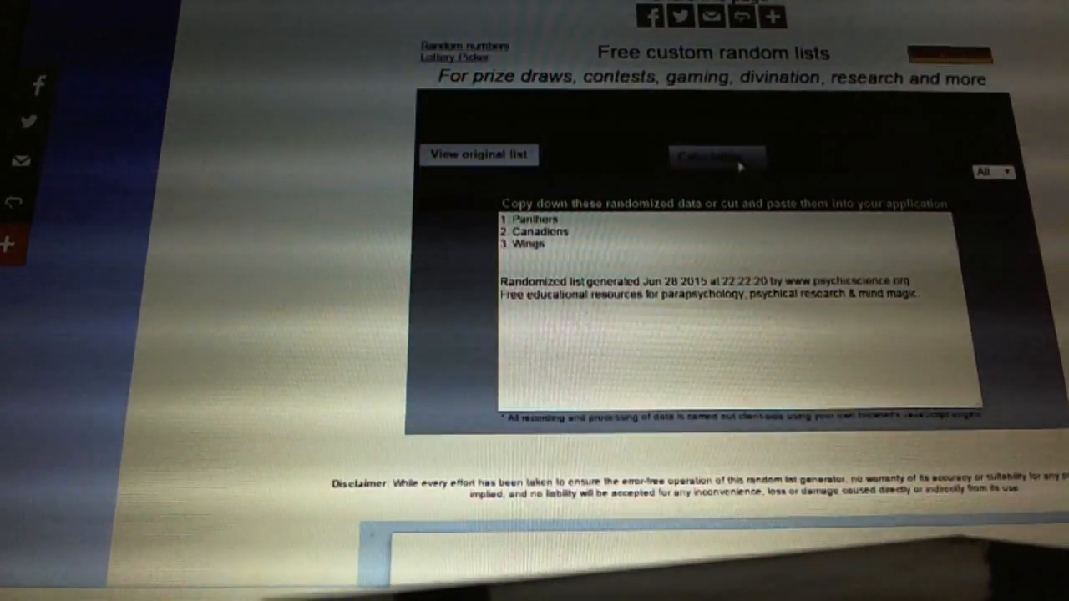
{"action": "left_click", "coordinate": [716, 157]}
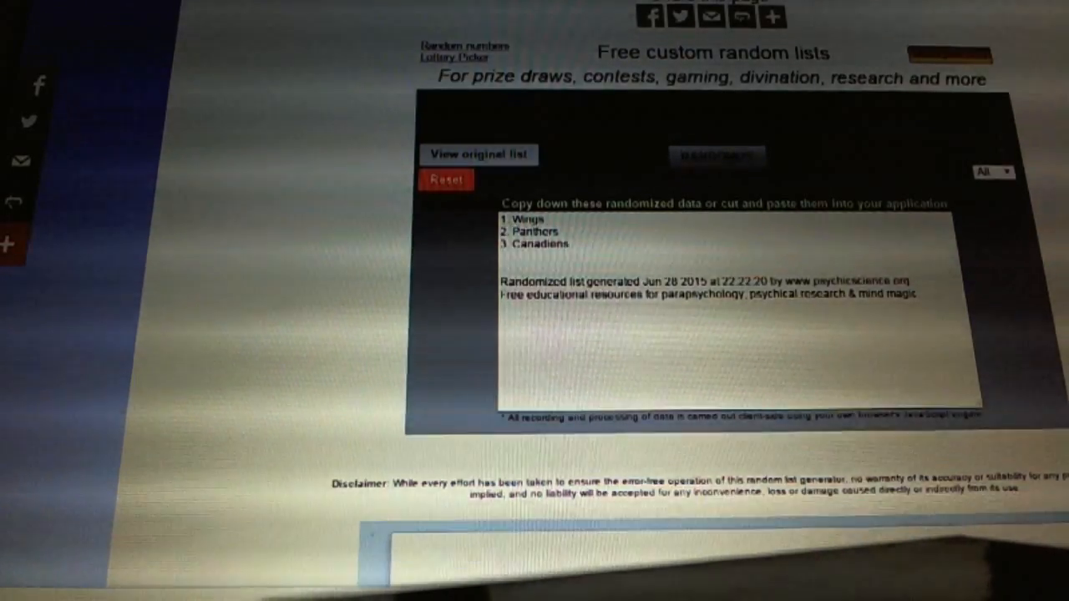
{"action": "left_click", "coordinate": [717, 157]}
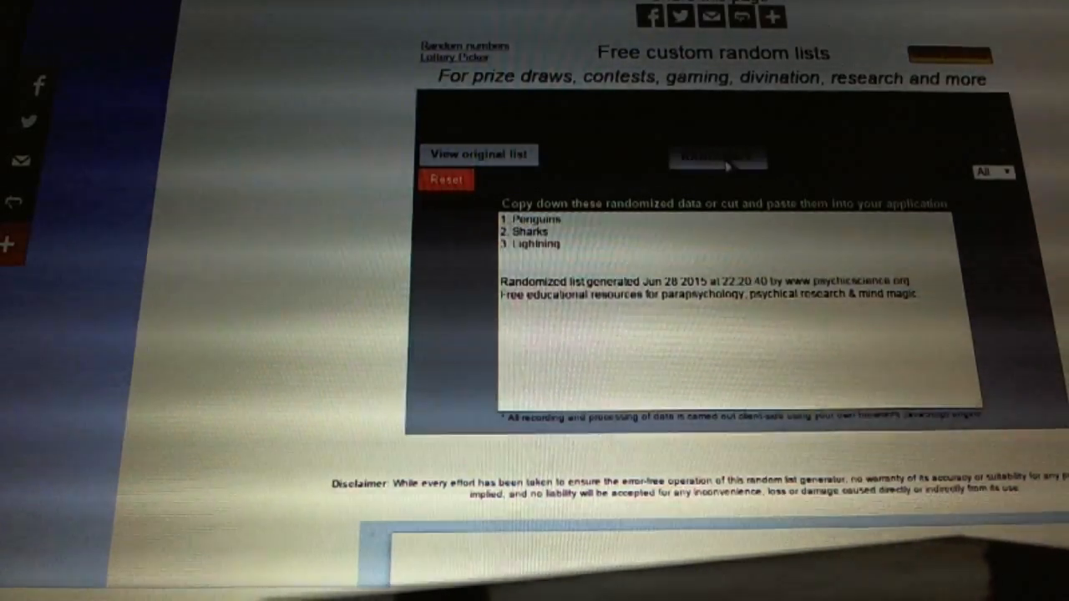
{"action": "left_click", "coordinate": [716, 158]}
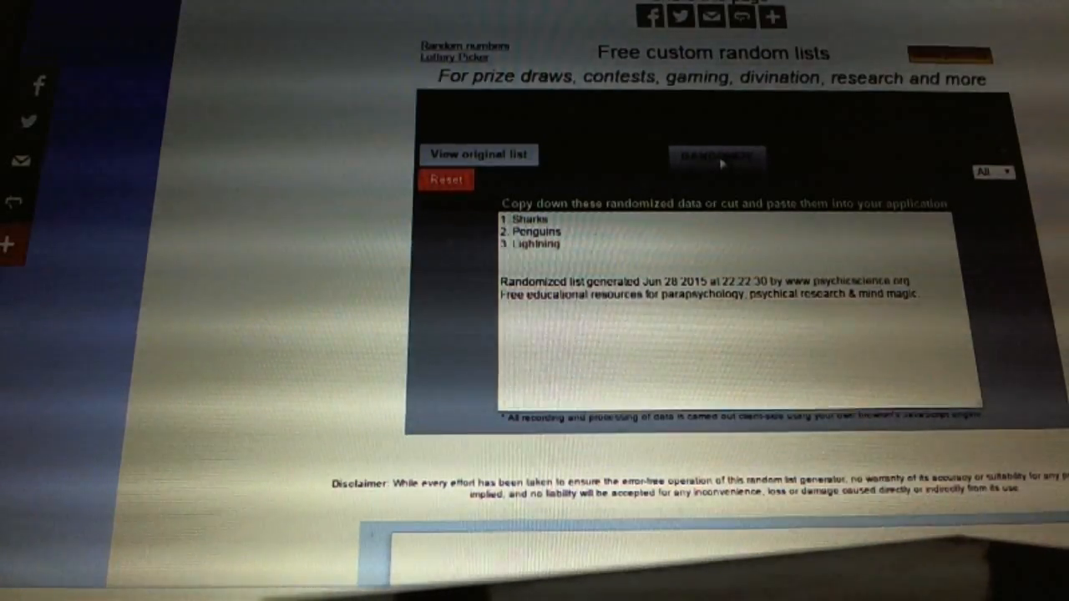
- Shuffle the Canucks/Rangers list three times, ending Rangers, Rangers, Canucks, Canucks
{"action": "left_click", "coordinate": [716, 157]}
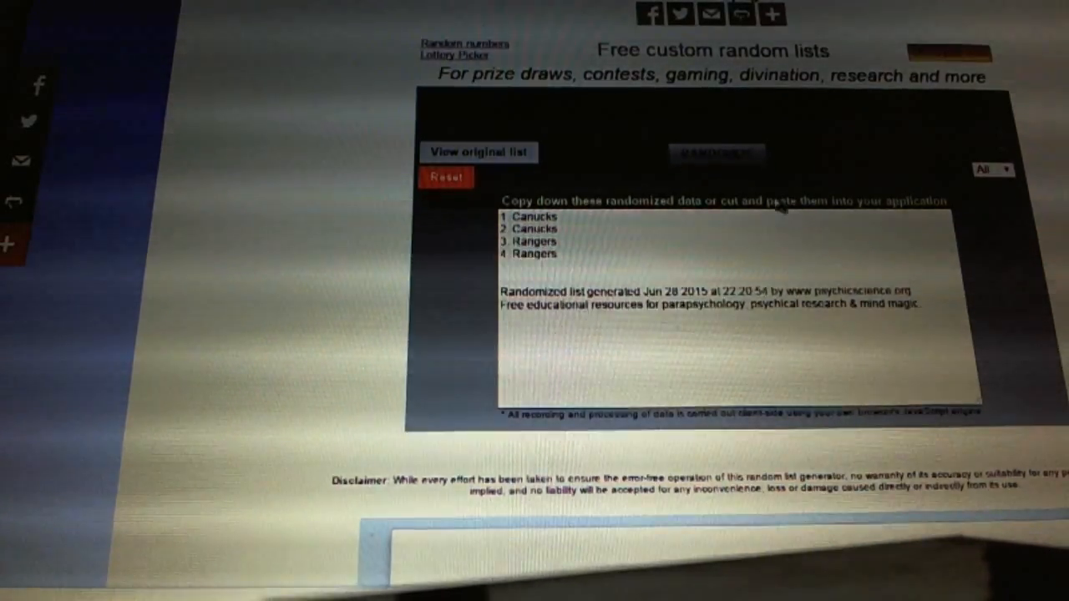
{"action": "left_click", "coordinate": [717, 153]}
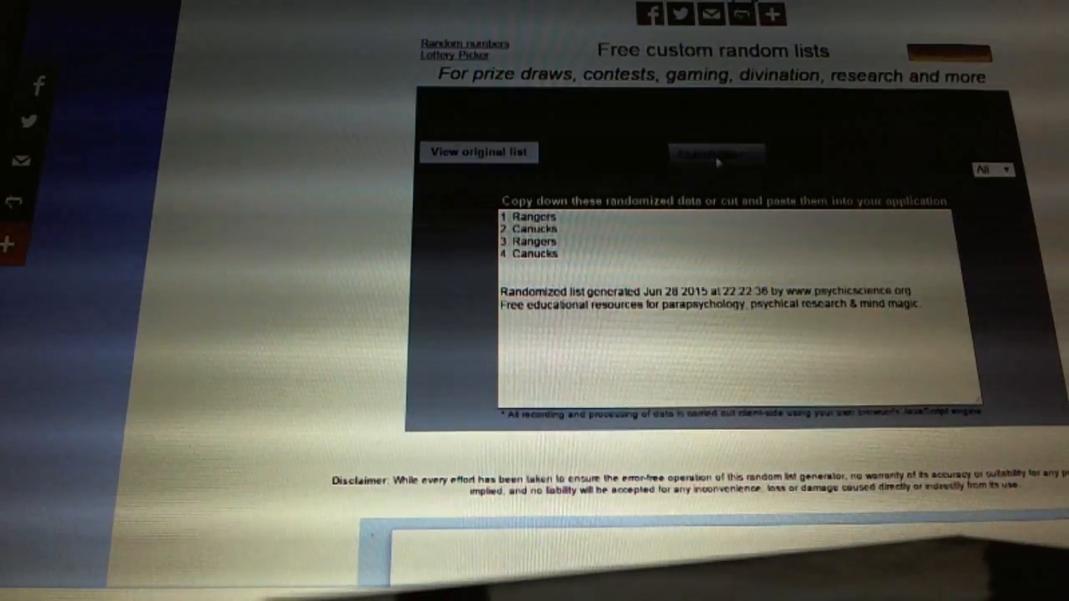
{"action": "left_click", "coordinate": [715, 153]}
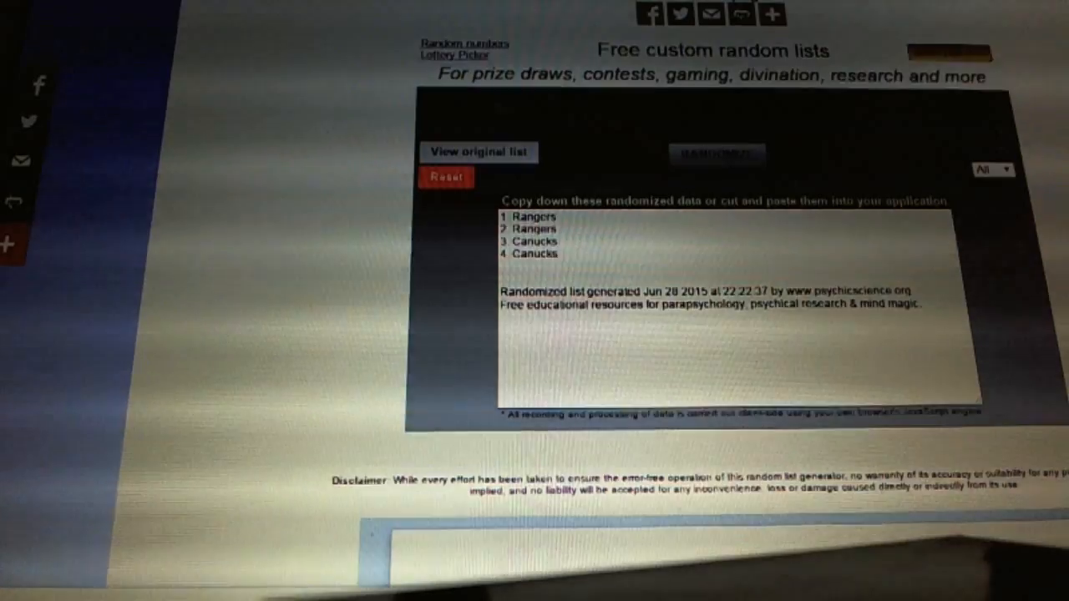
- Shuffle the Coyotes/Senators list twice, ending Senators, Coyotes, Coyotes, Senators
{"action": "left_click", "coordinate": [717, 154]}
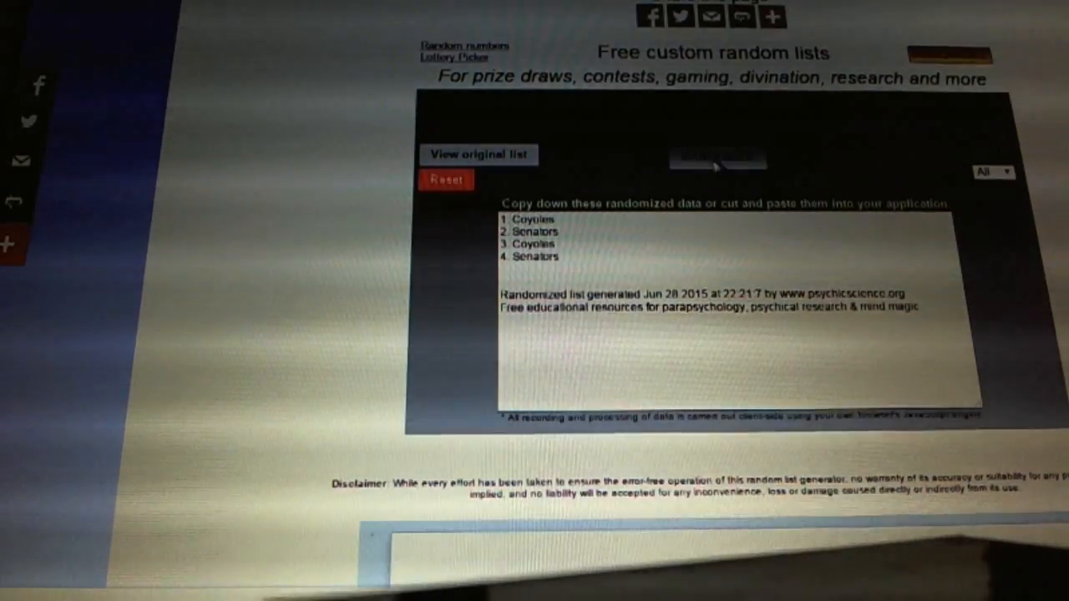
{"action": "left_click", "coordinate": [717, 157]}
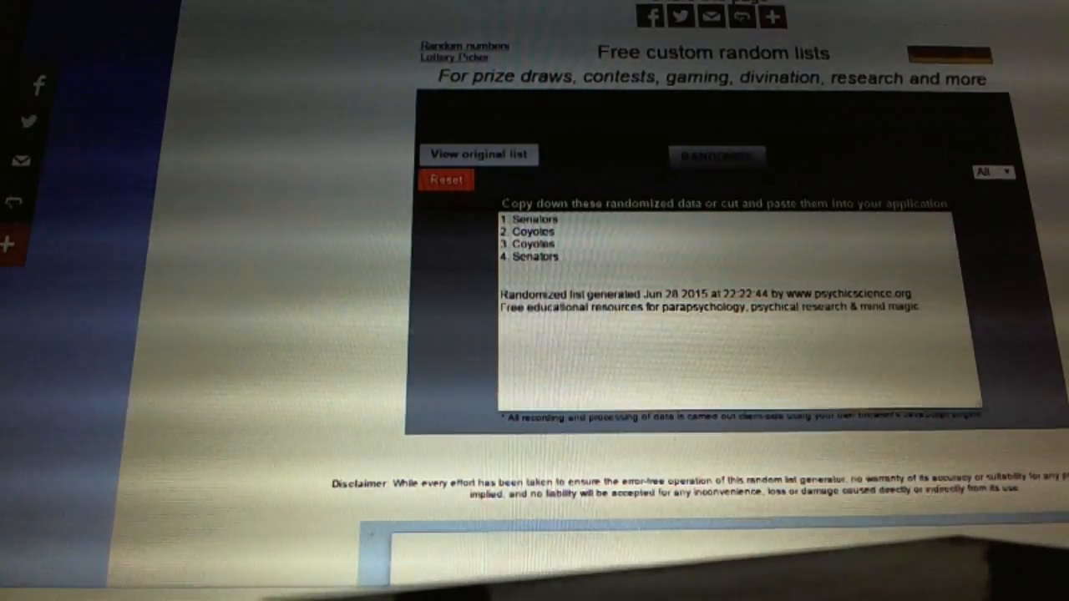
- Shuffle the four-team list twice, ending Jackets, Stars, Avalanche, Capitals
{"action": "left_click", "coordinate": [716, 161]}
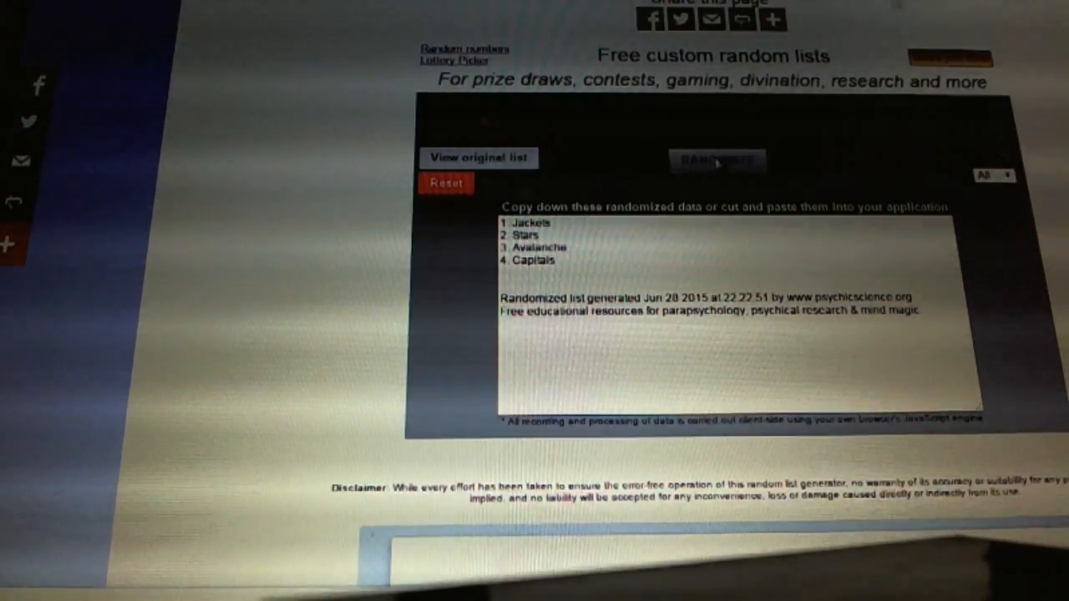
{"action": "left_click", "coordinate": [716, 162]}
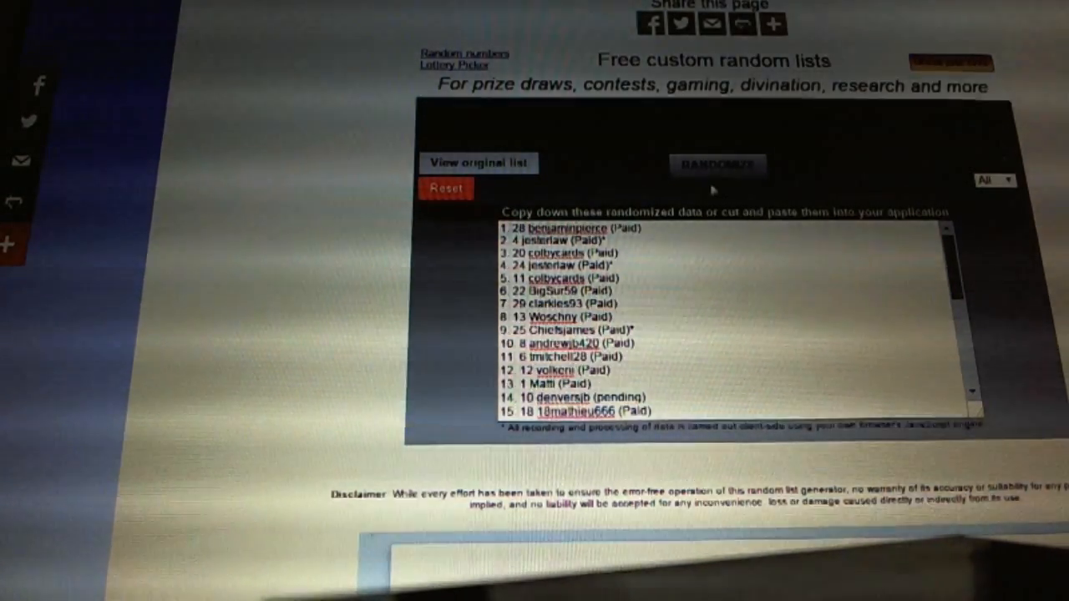
{"action": "left_click", "coordinate": [716, 164]}
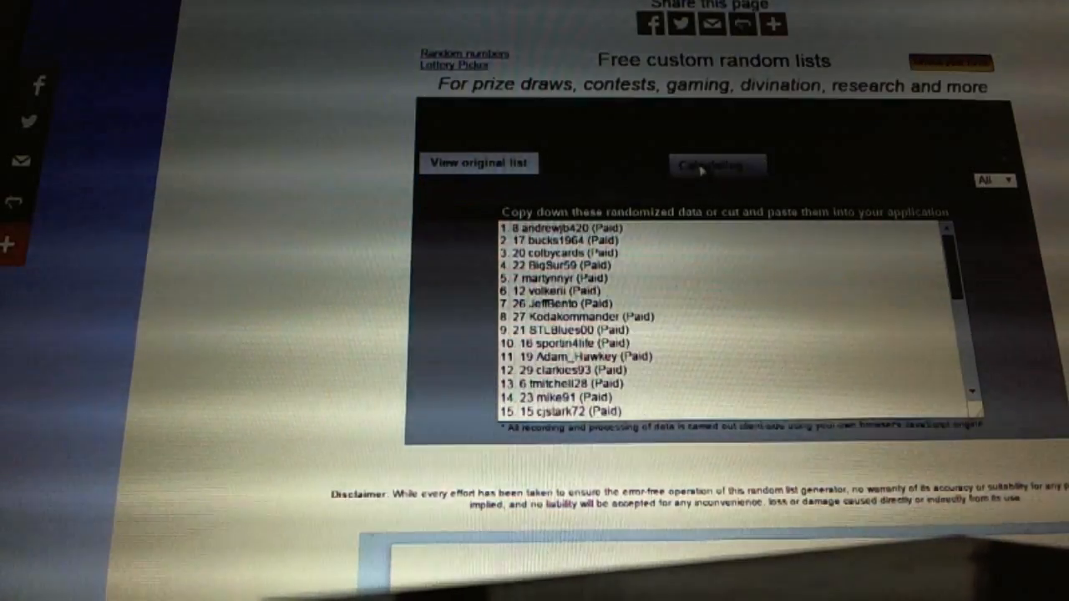
{"action": "left_click", "coordinate": [717, 164]}
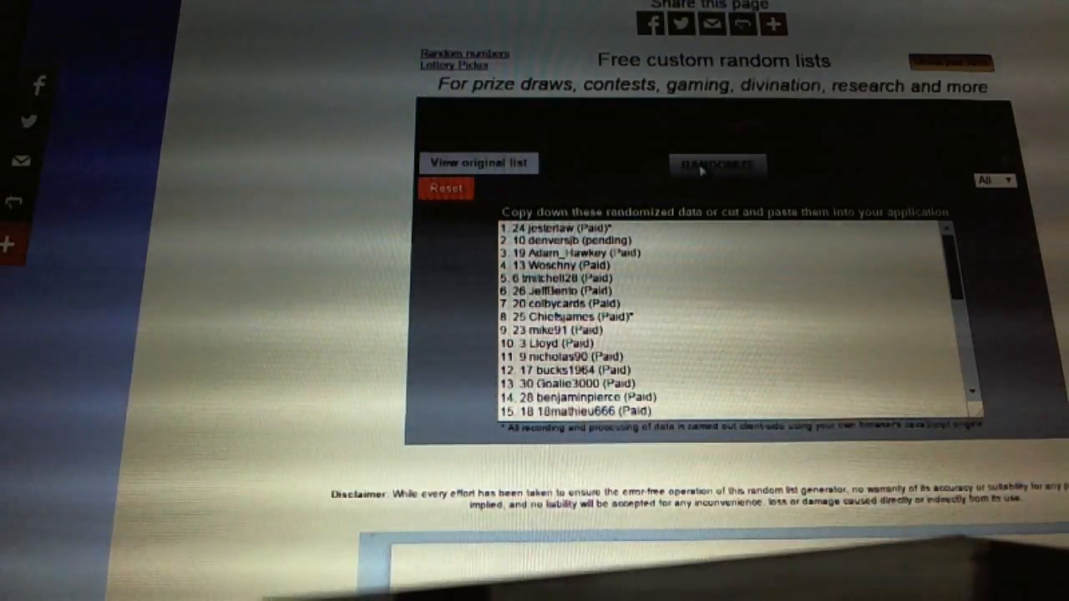